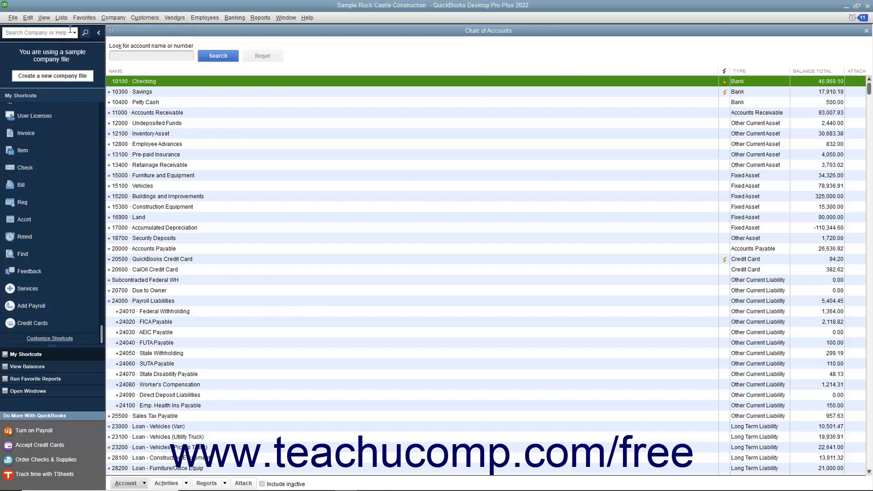
{"action": "mouse_move", "coordinate": [186, 199]}
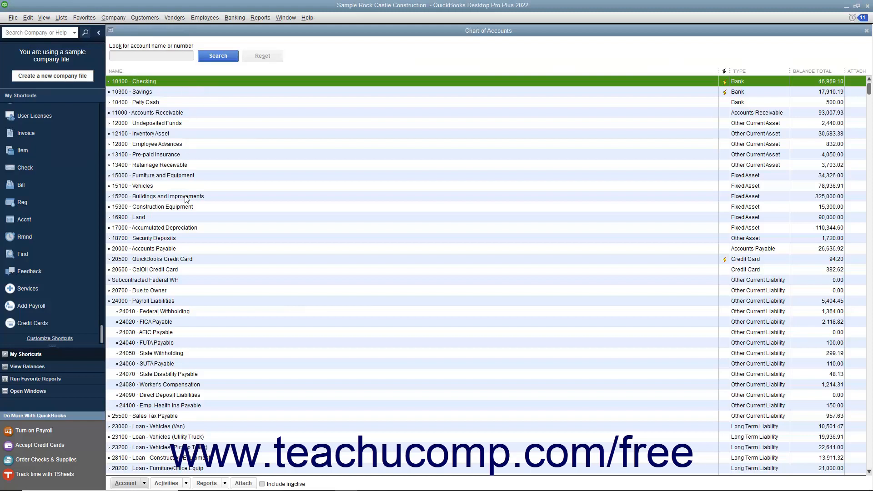
{"action": "mouse_move", "coordinate": [764, 88]}
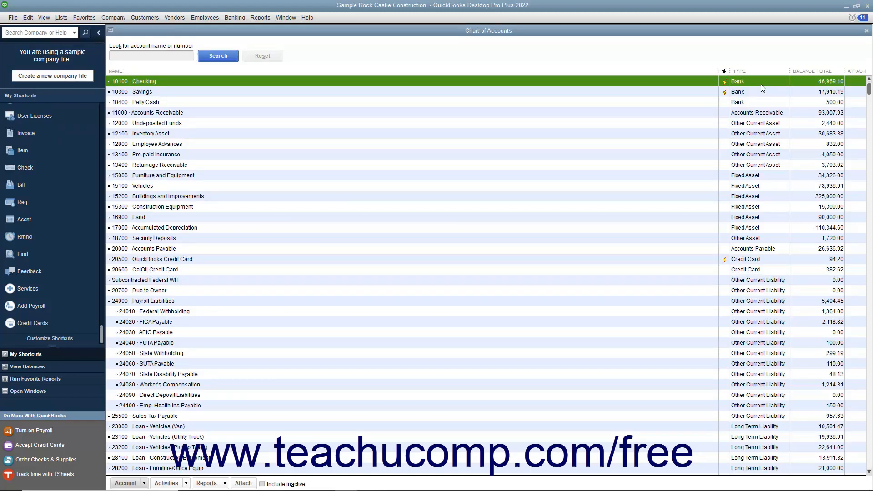
{"action": "mouse_move", "coordinate": [806, 91]}
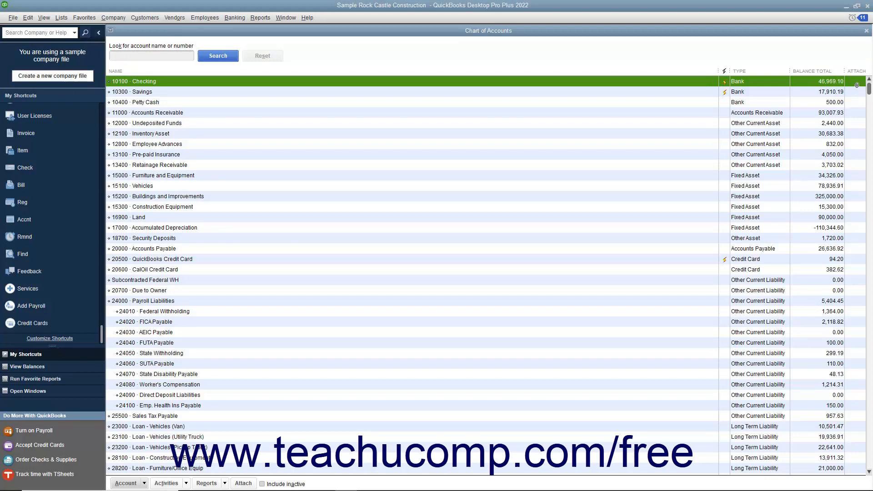
Step: View the Checking account's attachments, then scroll down and select the Purchase Orders account
{"action": "left_click", "coordinate": [857, 85]}
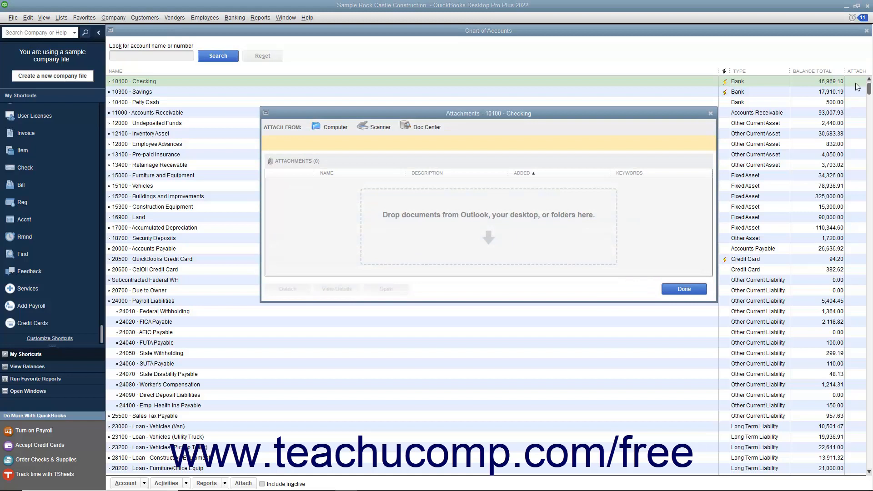
{"action": "mouse_move", "coordinate": [773, 105]}
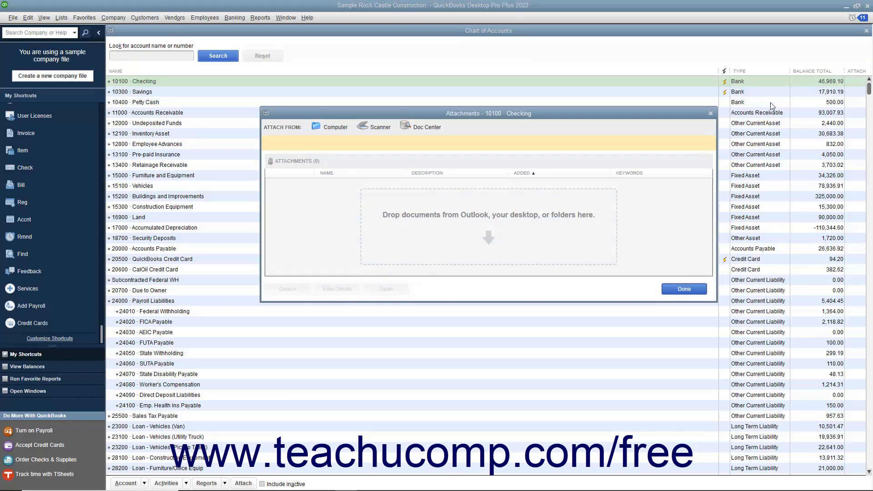
{"action": "mouse_move", "coordinate": [556, 194]}
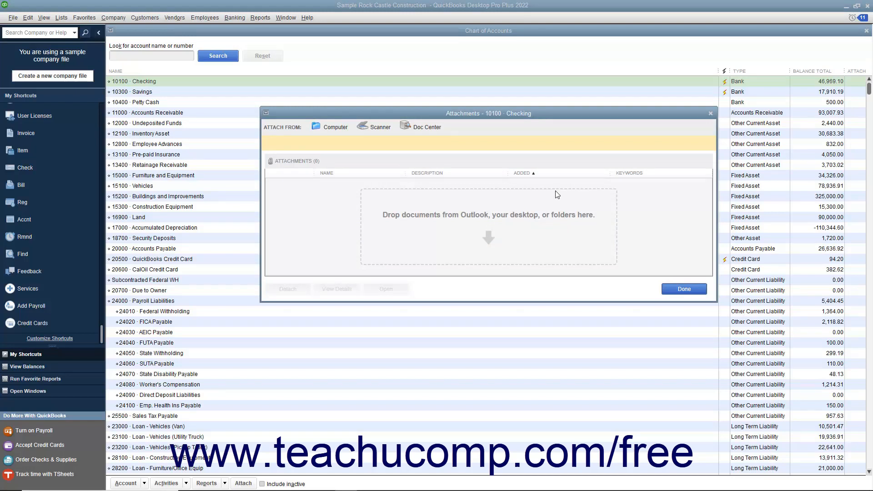
{"action": "mouse_move", "coordinate": [705, 121]}
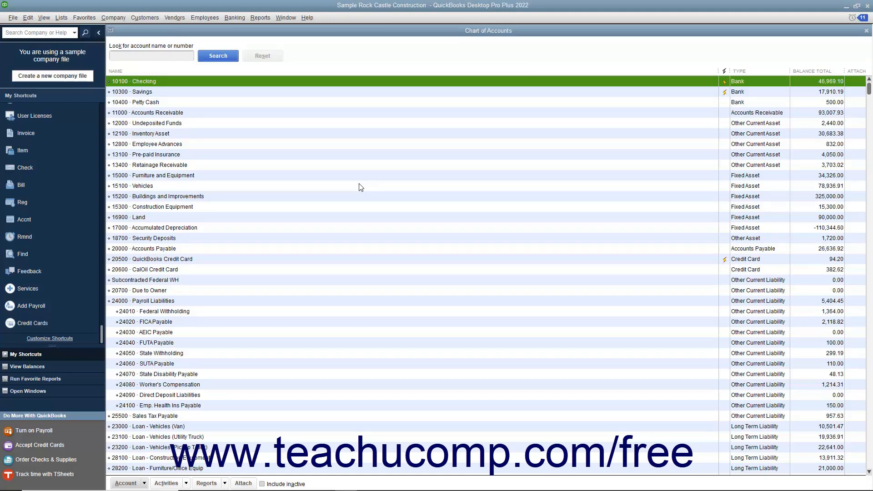
{"action": "mouse_move", "coordinate": [414, 279]}
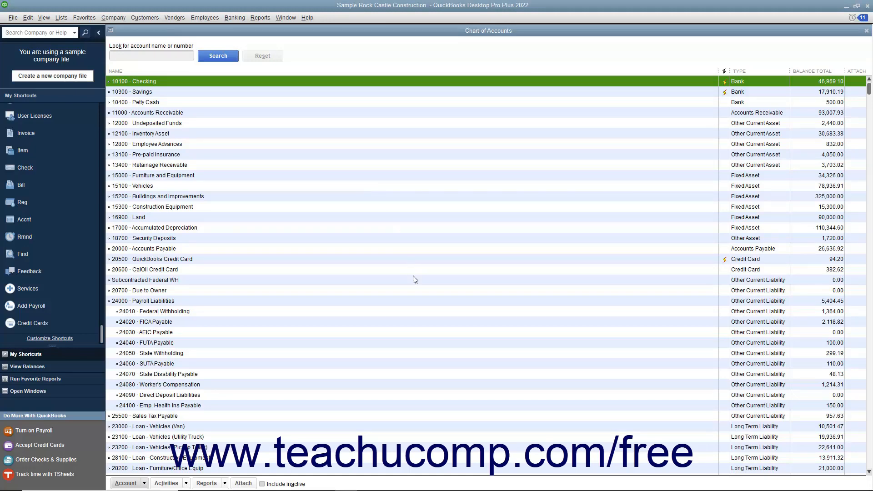
{"action": "scroll", "scroll_direction": "down", "scroll_amount": 3}
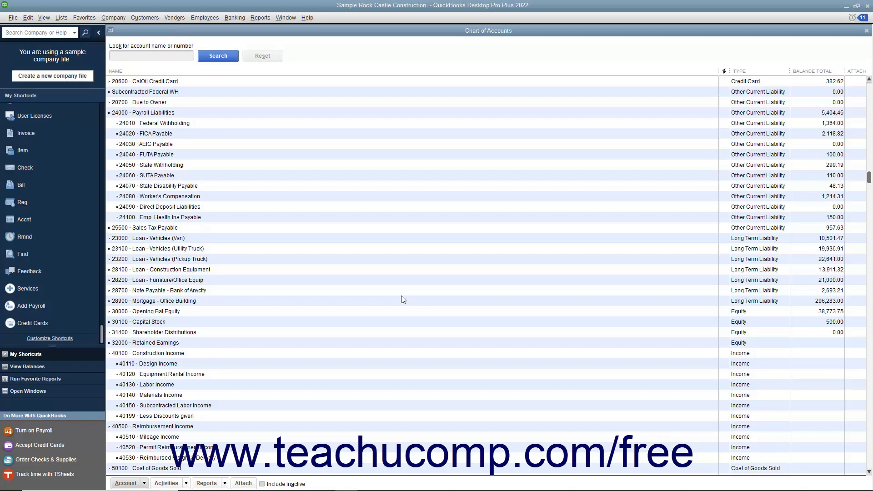
{"action": "scroll", "scroll_direction": "down", "scroll_amount": 3}
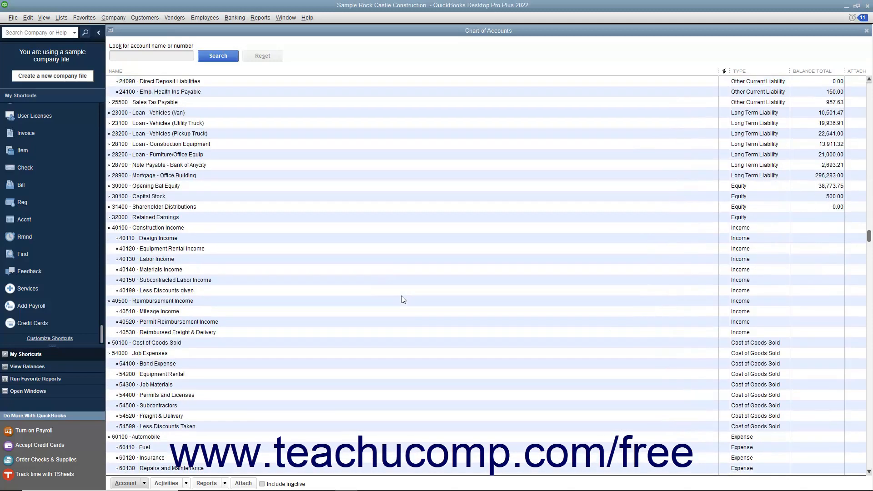
{"action": "scroll", "scroll_direction": "down", "scroll_amount": 3}
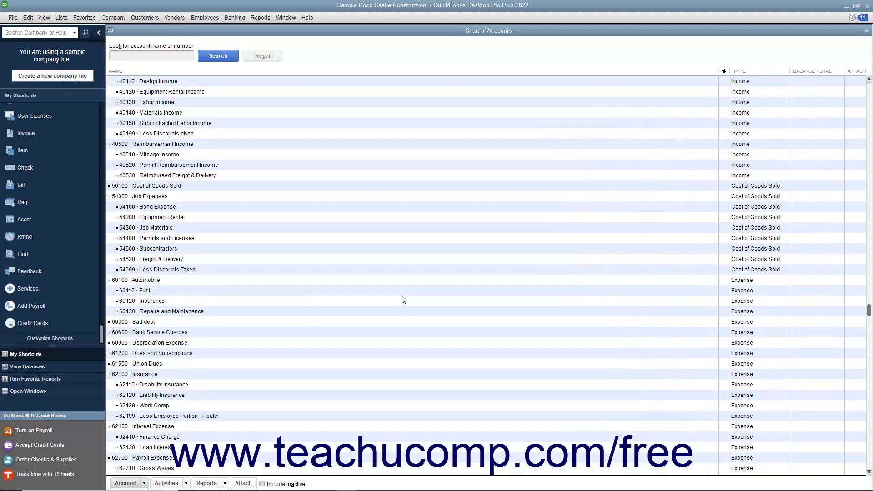
{"action": "scroll", "scroll_direction": "down", "scroll_amount": 3}
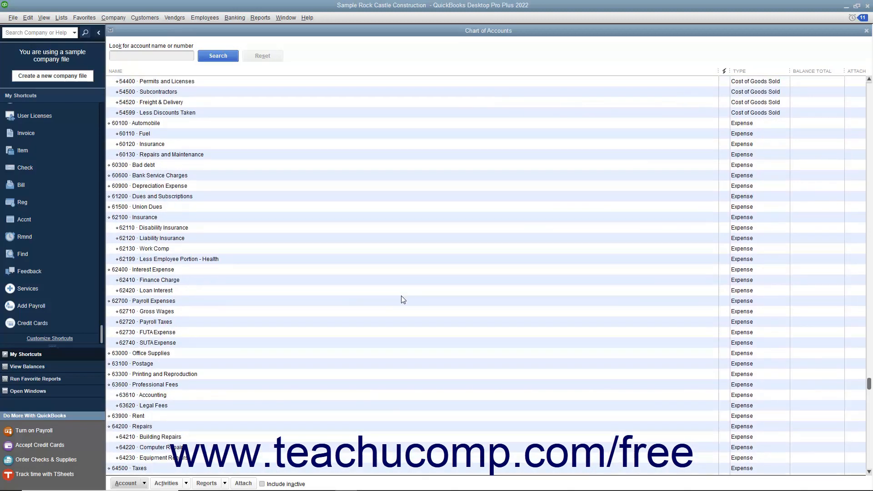
{"action": "scroll", "scroll_direction": "down", "scroll_amount": 3}
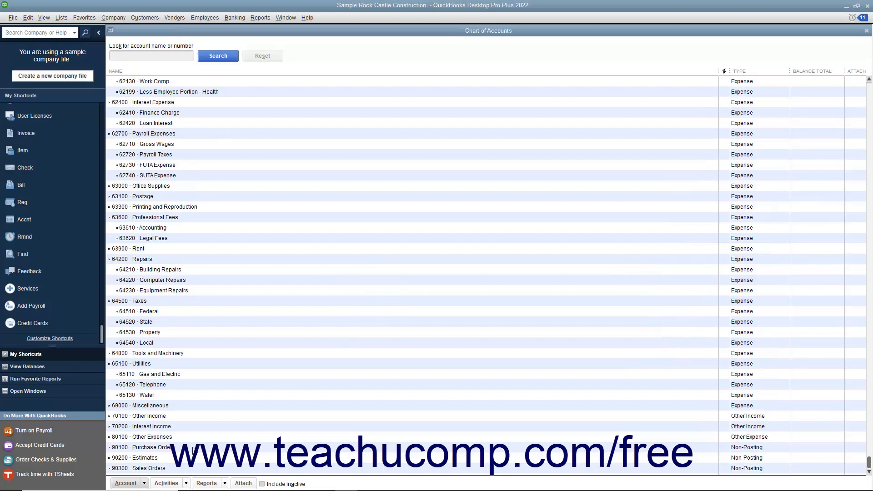
{"action": "left_click", "coordinate": [147, 448]}
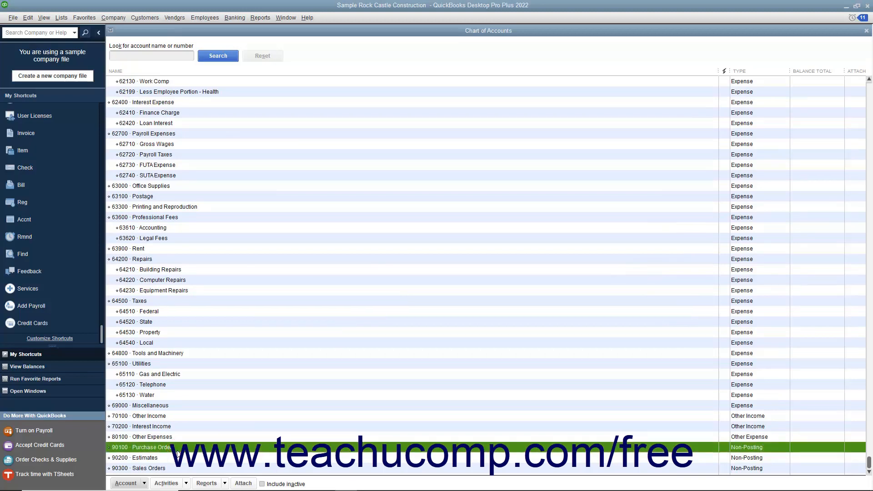
Step: Open the Account QuickReport for 60110 Fuel, showing its transactions totaling 1,588.70
{"action": "scroll", "scroll_direction": "up", "scroll_amount": 3}
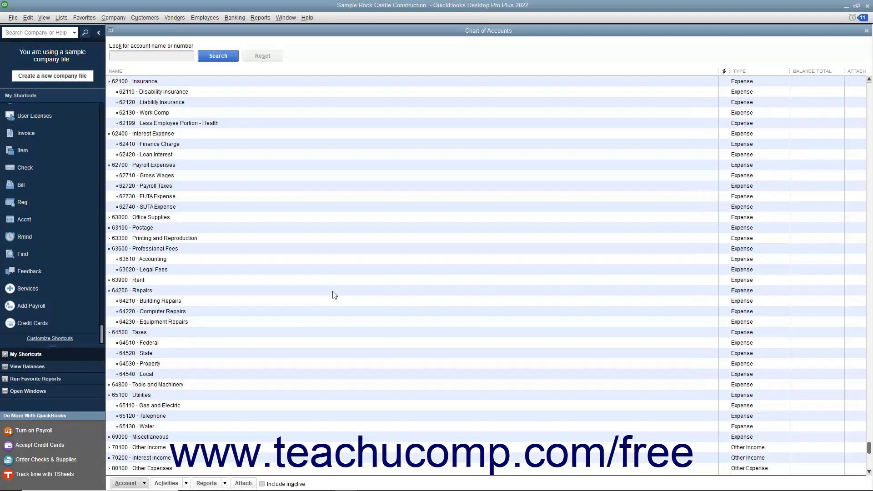
{"action": "scroll", "scroll_direction": "up", "scroll_amount": 3}
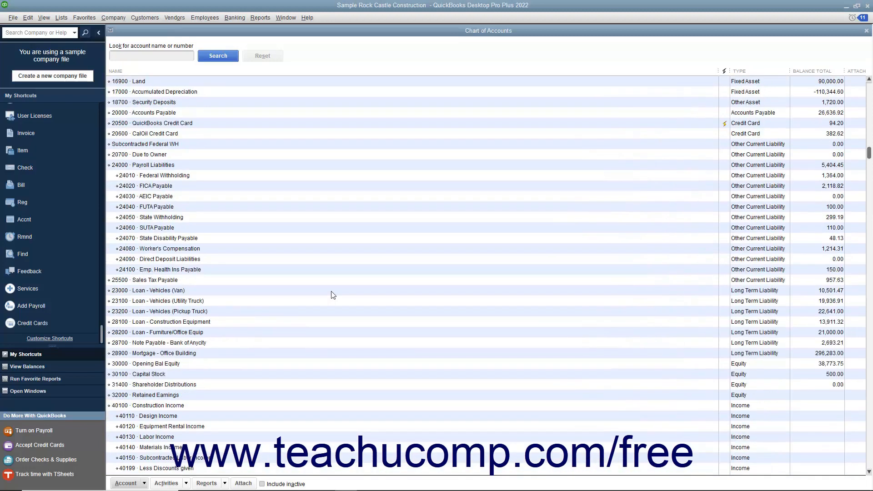
{"action": "scroll", "scroll_direction": "up", "scroll_amount": 3}
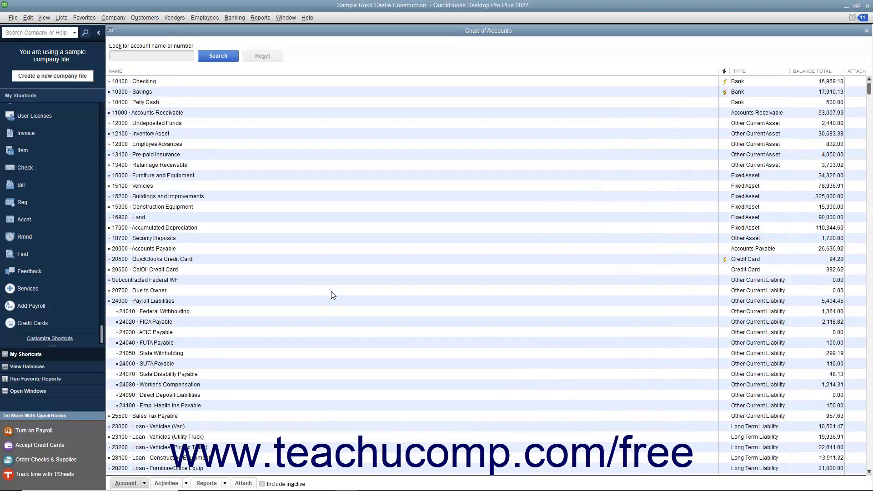
{"action": "mouse_move", "coordinate": [325, 285]}
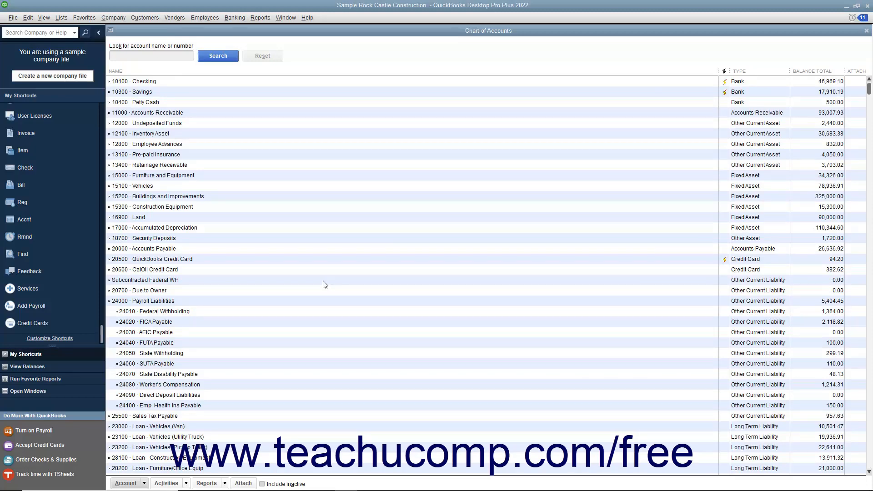
{"action": "scroll", "scroll_direction": "down", "scroll_amount": 3}
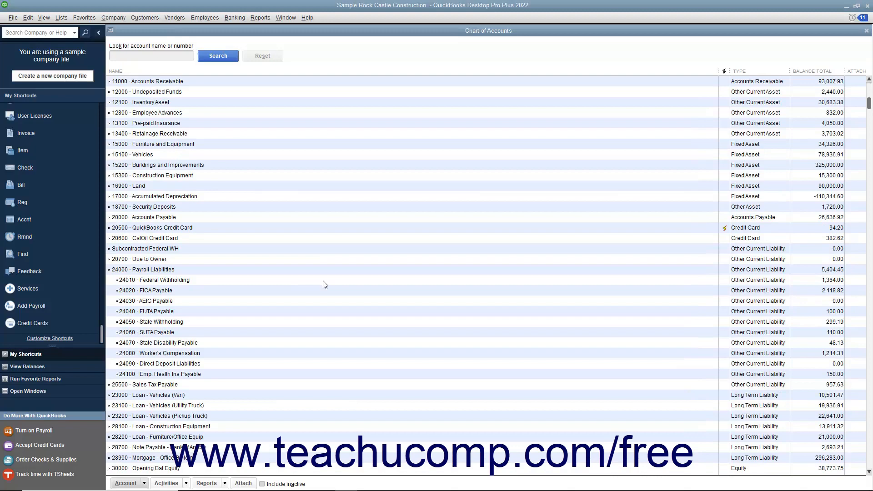
{"action": "scroll", "scroll_direction": "down", "scroll_amount": 3}
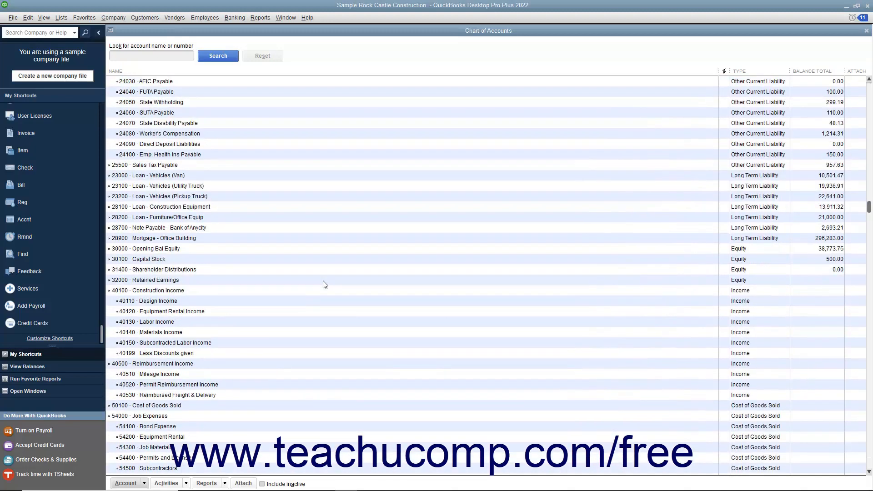
{"action": "scroll", "scroll_direction": "down", "scroll_amount": 3}
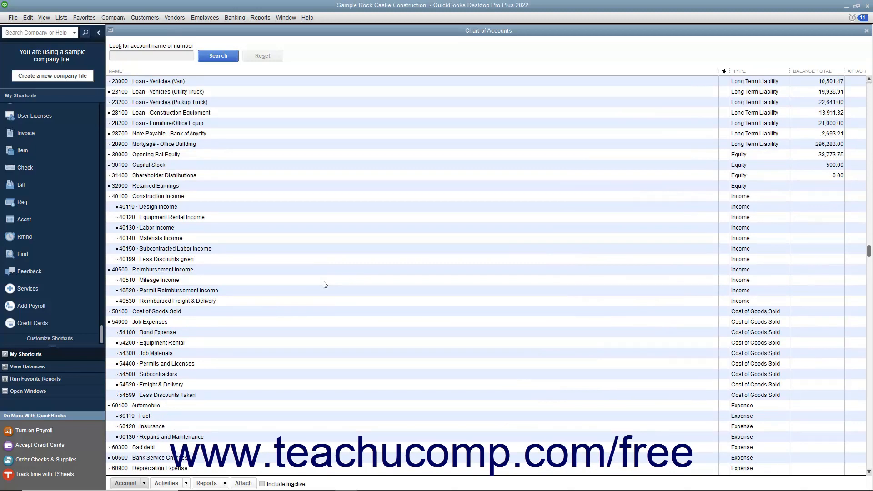
{"action": "scroll", "scroll_direction": "down", "scroll_amount": 3}
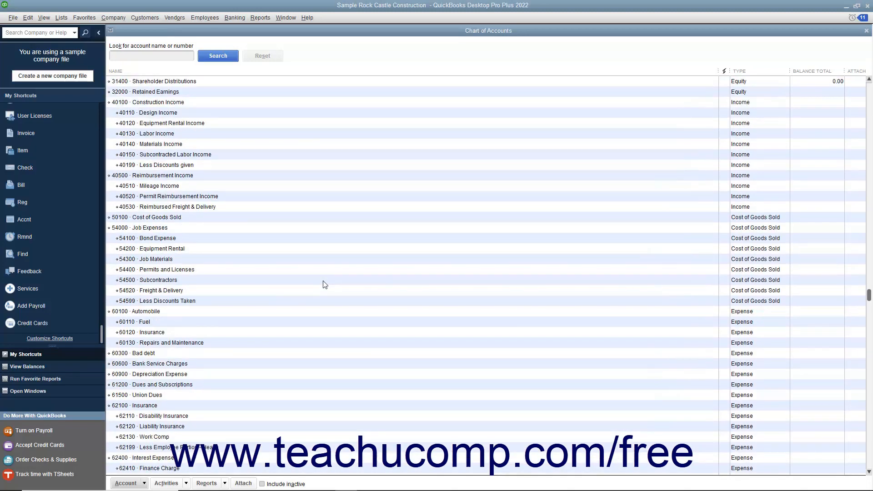
{"action": "scroll", "scroll_direction": "up", "scroll_amount": 3}
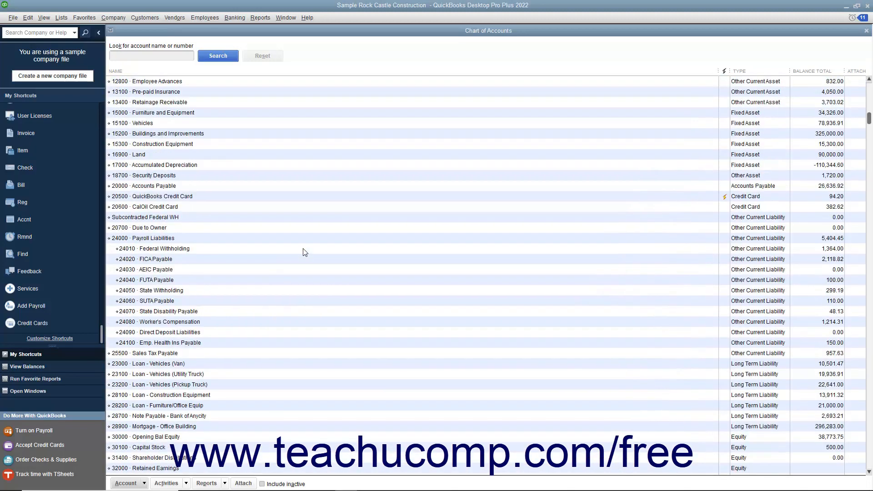
{"action": "scroll", "scroll_direction": "up", "scroll_amount": 3}
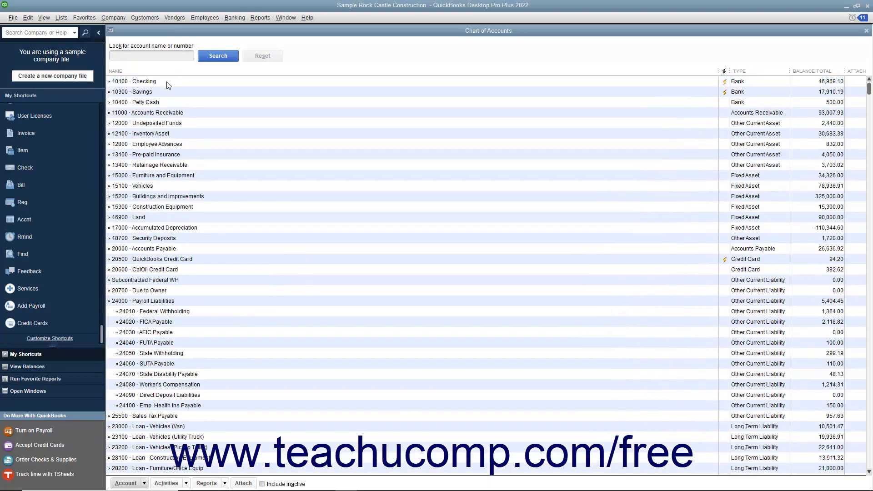
{"action": "double_click", "coordinate": [144, 81]}
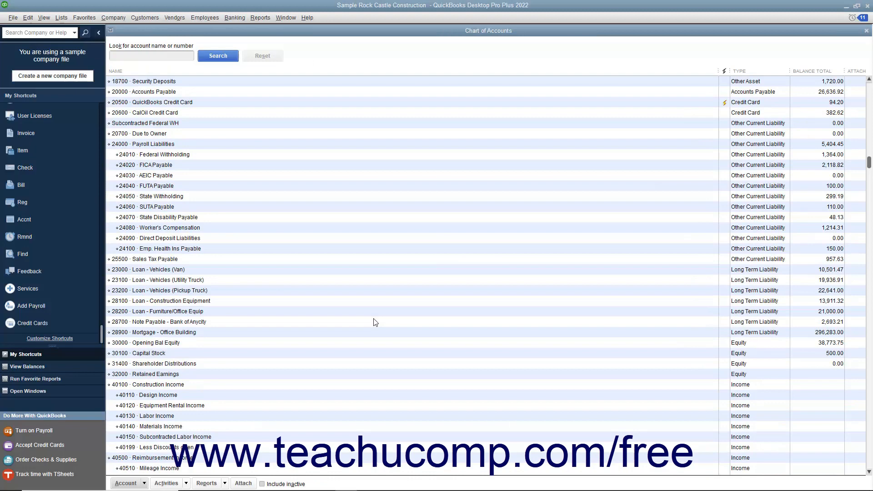
{"action": "scroll", "scroll_direction": "down", "scroll_amount": 3}
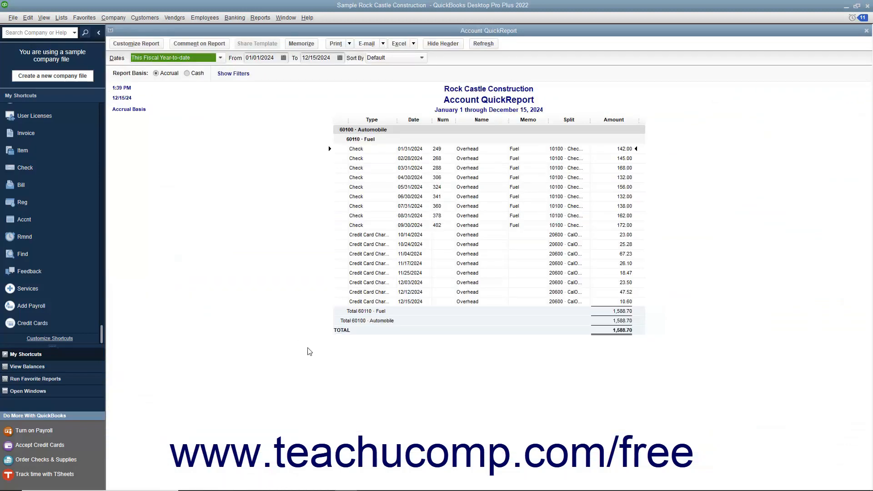
{"action": "mouse_move", "coordinate": [701, 211]}
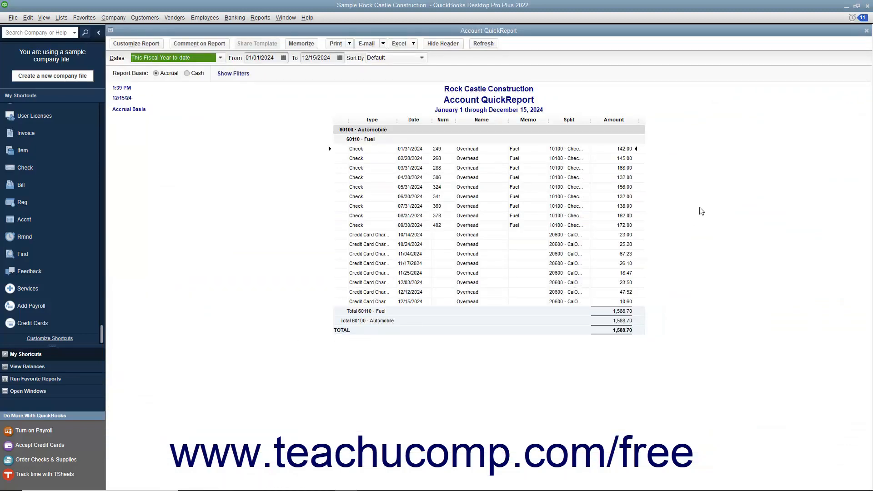
{"action": "mouse_move", "coordinate": [715, 196]}
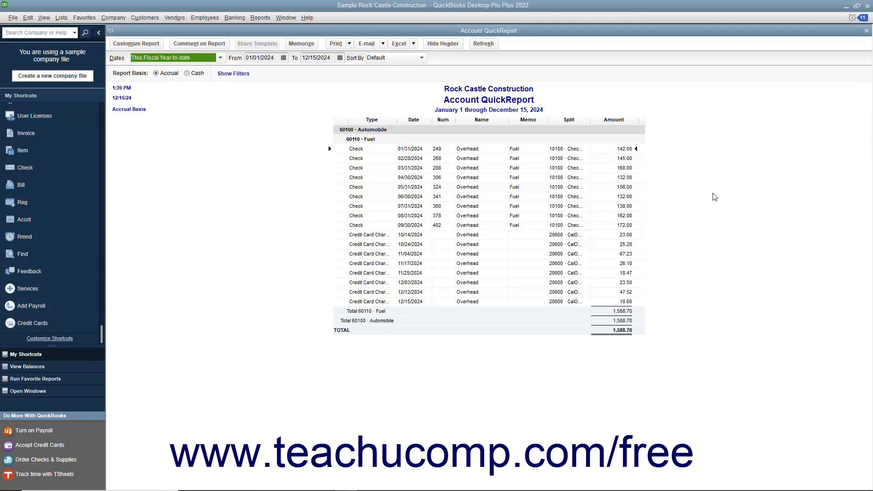
{"action": "mouse_move", "coordinate": [736, 170]}
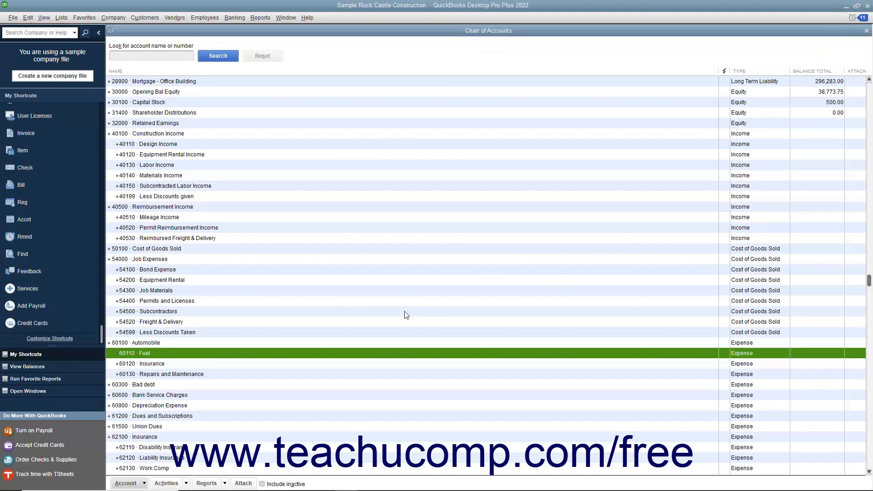
Step: Scroll the Chart of Accounts from Checking down through the liability and equity accounts
{"action": "scroll", "scroll_direction": "up", "scroll_amount": 3}
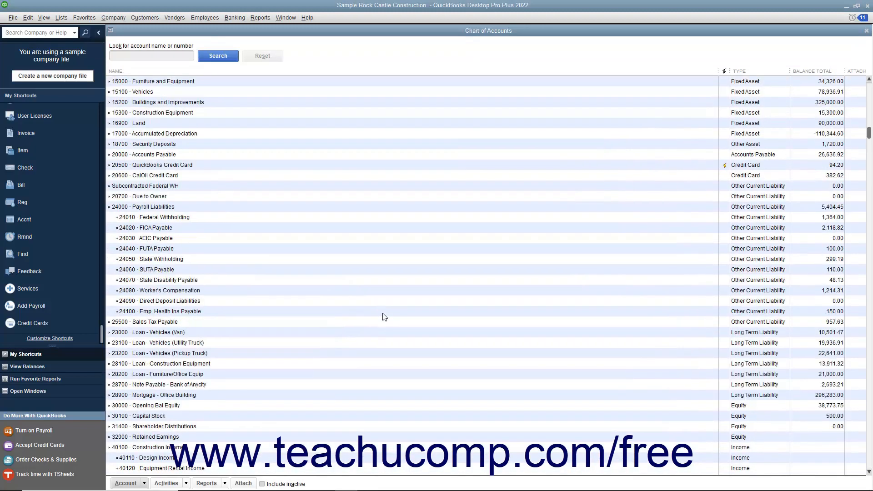
{"action": "scroll", "scroll_direction": "up", "scroll_amount": 3}
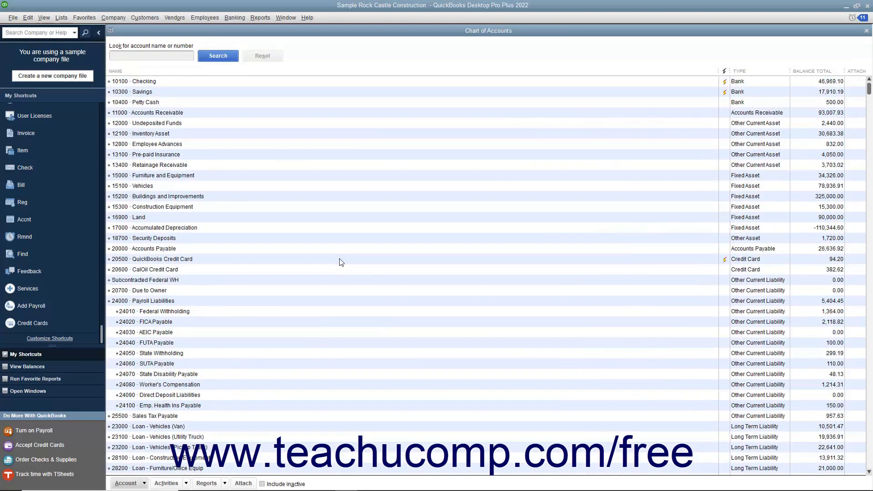
{"action": "mouse_move", "coordinate": [233, 86]}
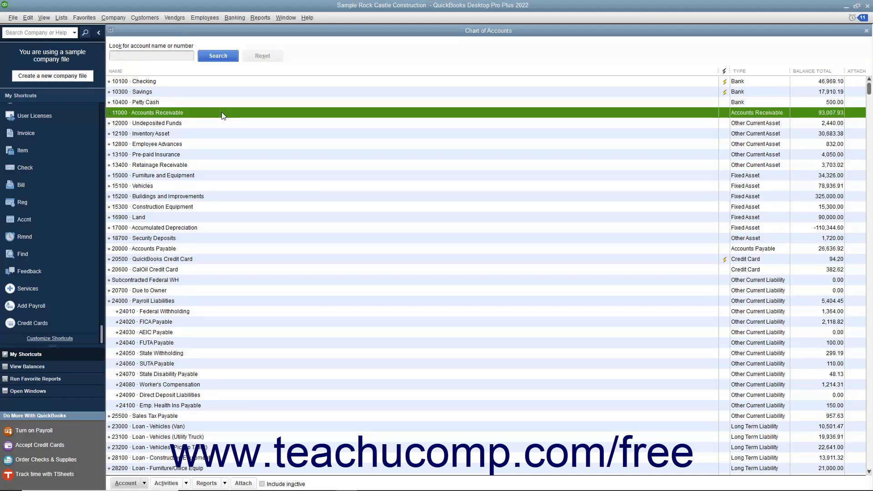
{"action": "mouse_move", "coordinate": [223, 119]}
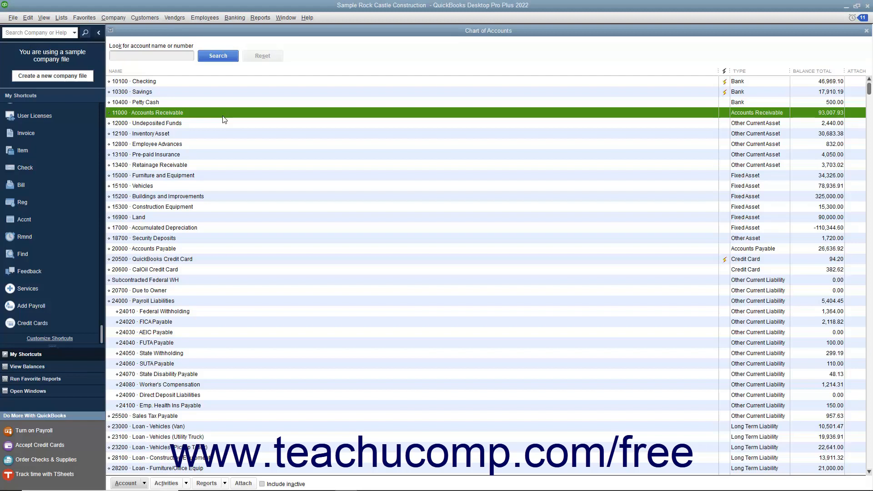
{"action": "mouse_move", "coordinate": [743, 82]}
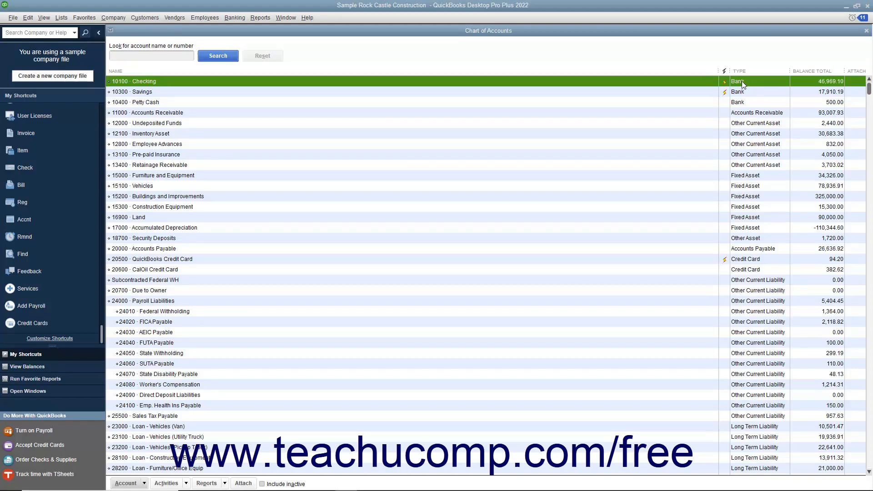
{"action": "mouse_move", "coordinate": [736, 116]}
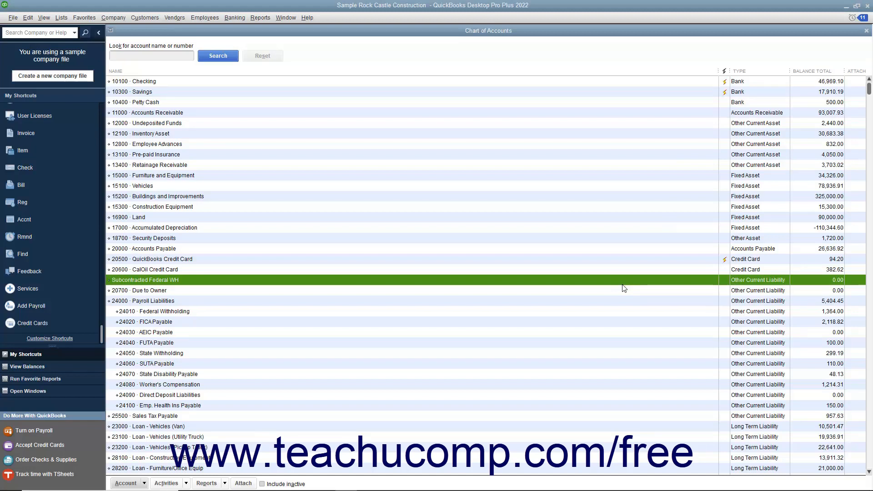
{"action": "mouse_move", "coordinate": [217, 251]}
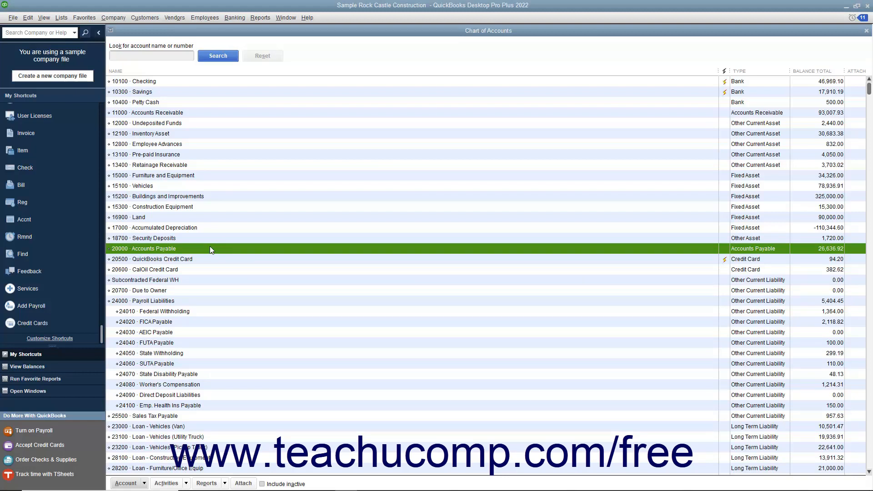
{"action": "mouse_move", "coordinate": [608, 293]}
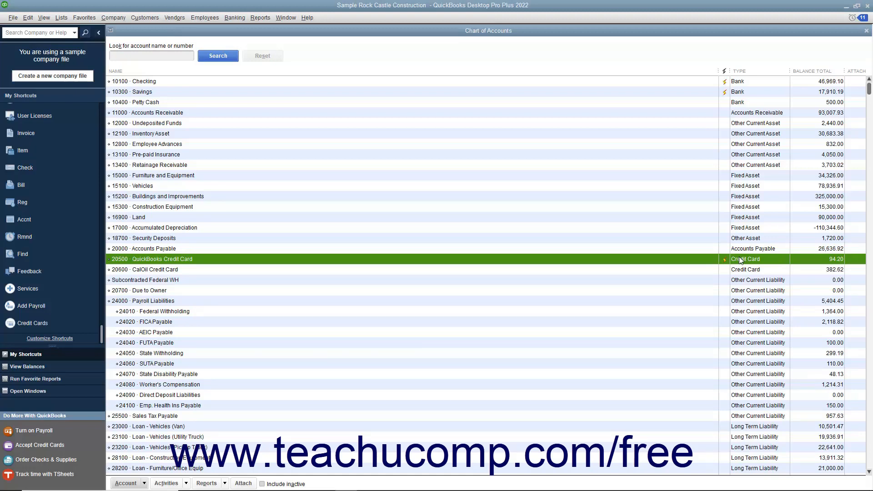
{"action": "scroll", "scroll_direction": "down", "scroll_amount": 3}
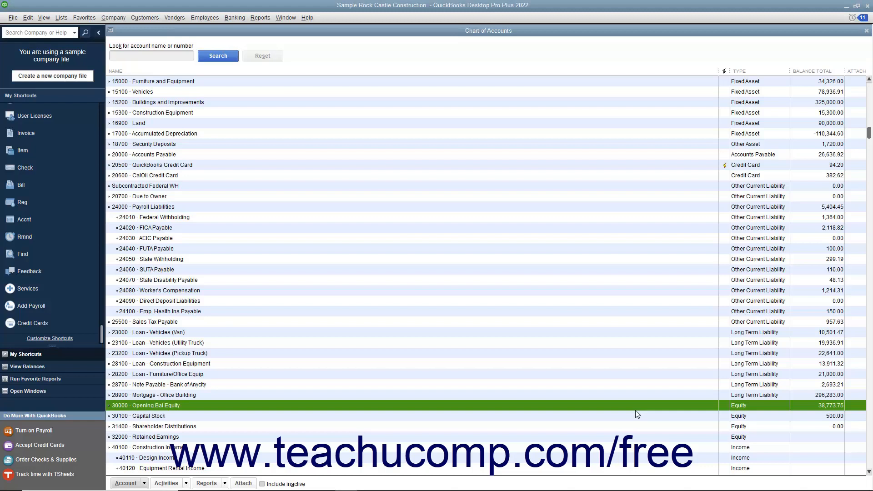
{"action": "left_click", "coordinate": [162, 437]}
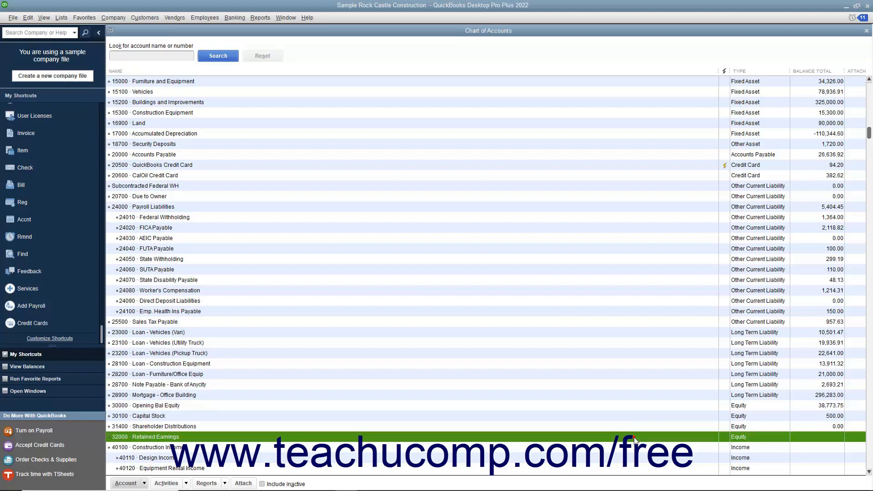
{"action": "mouse_move", "coordinate": [618, 413]}
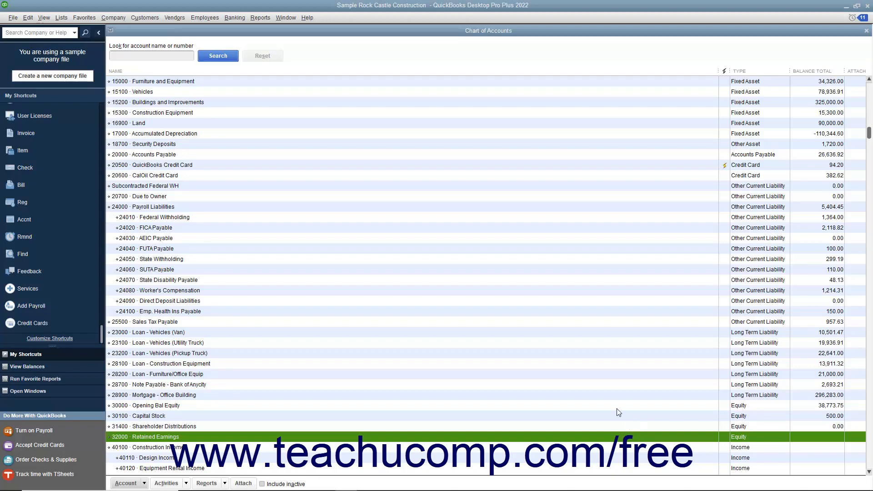
{"action": "scroll", "scroll_direction": "down", "scroll_amount": 3}
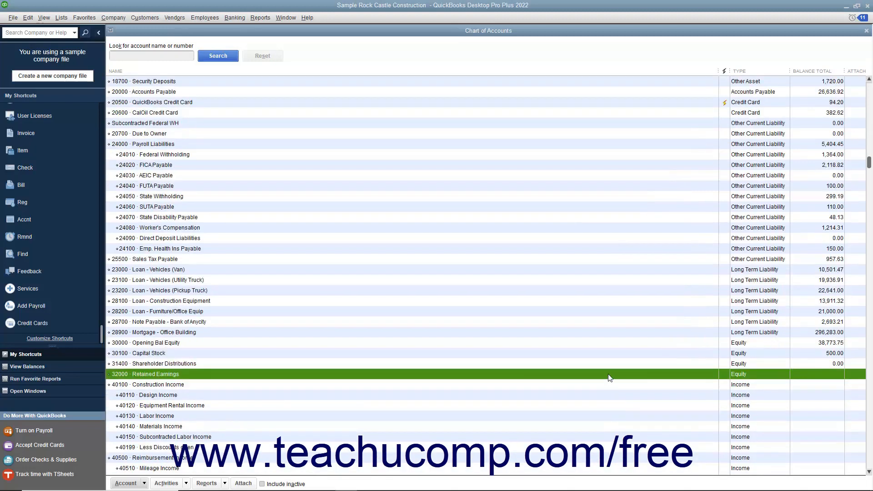
{"action": "scroll", "scroll_direction": "down", "scroll_amount": 3}
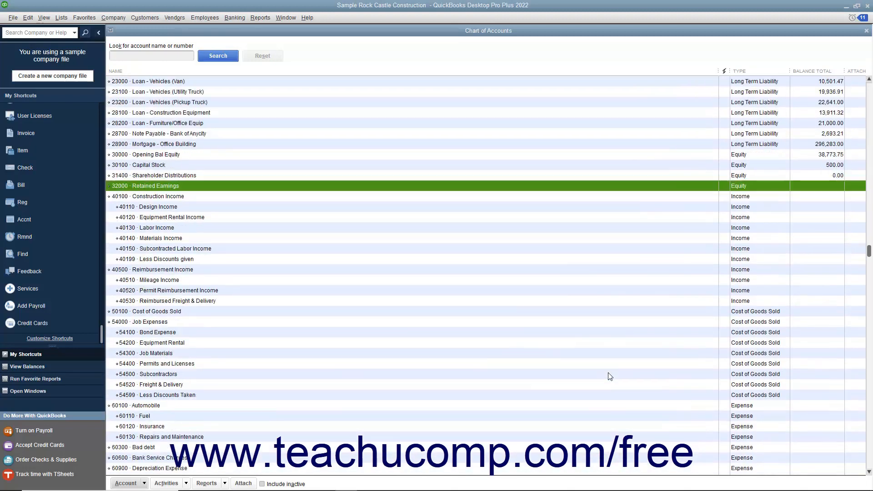
{"action": "scroll", "scroll_direction": "down", "scroll_amount": 3}
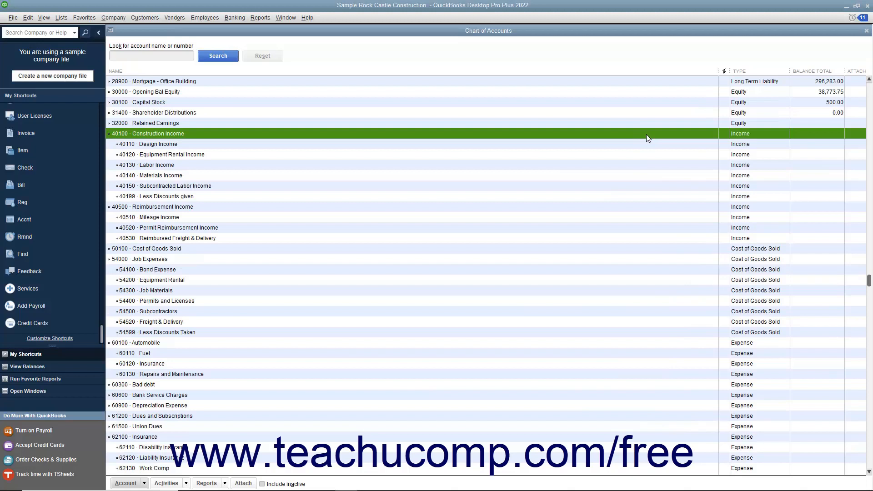
{"action": "mouse_move", "coordinate": [642, 179]}
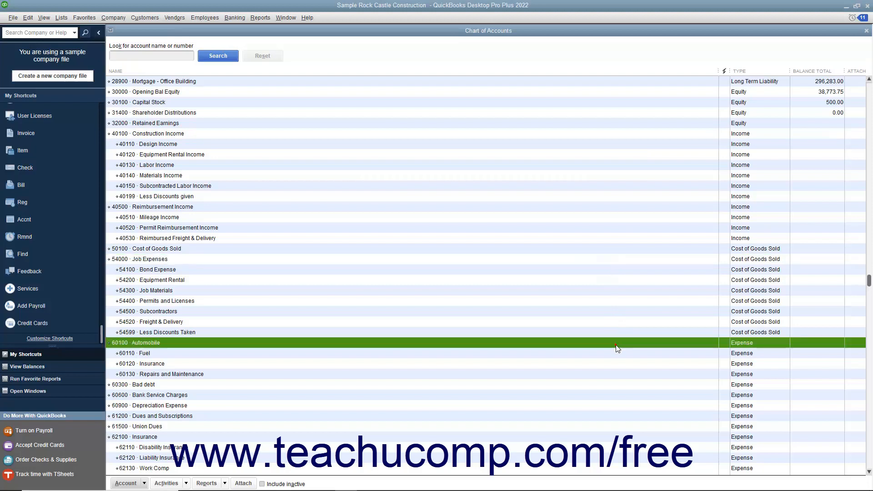
{"action": "mouse_move", "coordinate": [563, 364]}
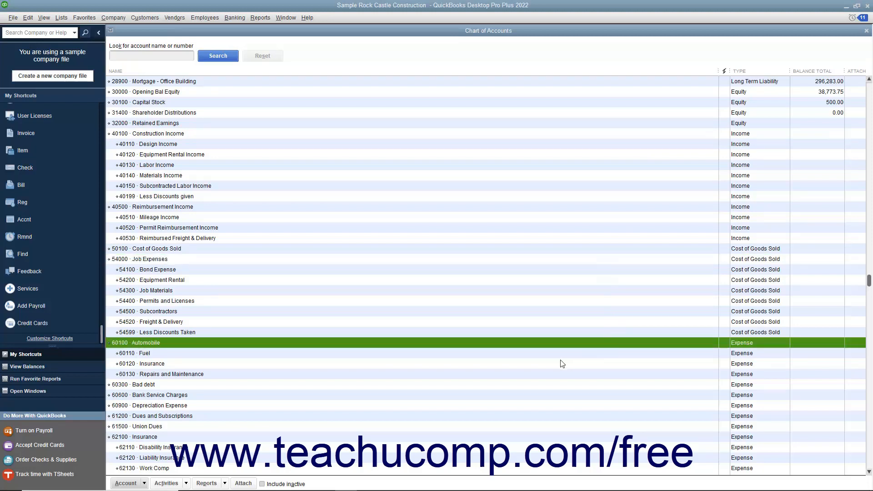